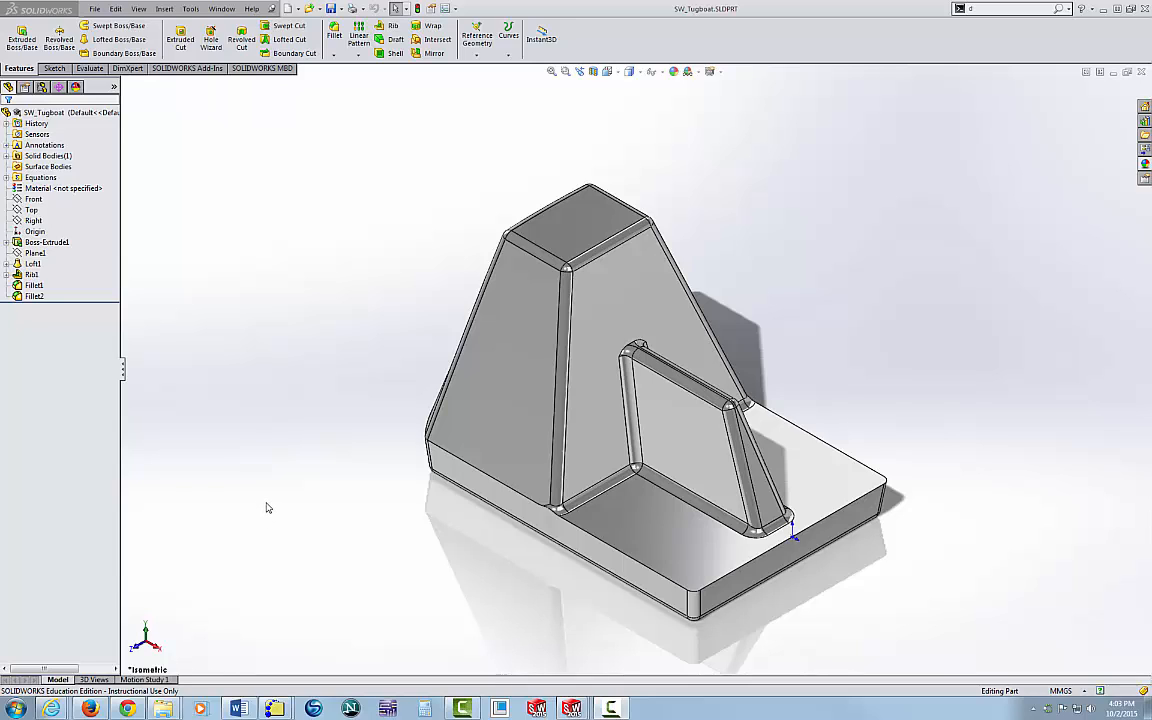
{"action": "mouse_move", "coordinate": [297, 457]}
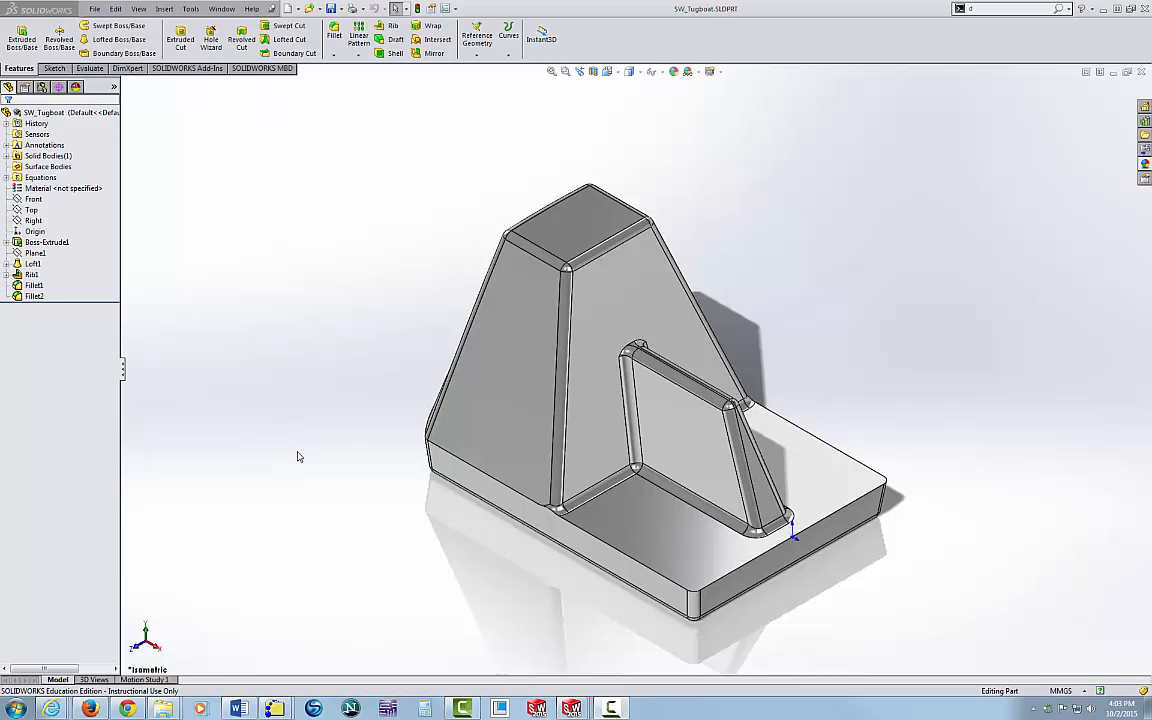
{"action": "mouse_move", "coordinate": [206, 190]}
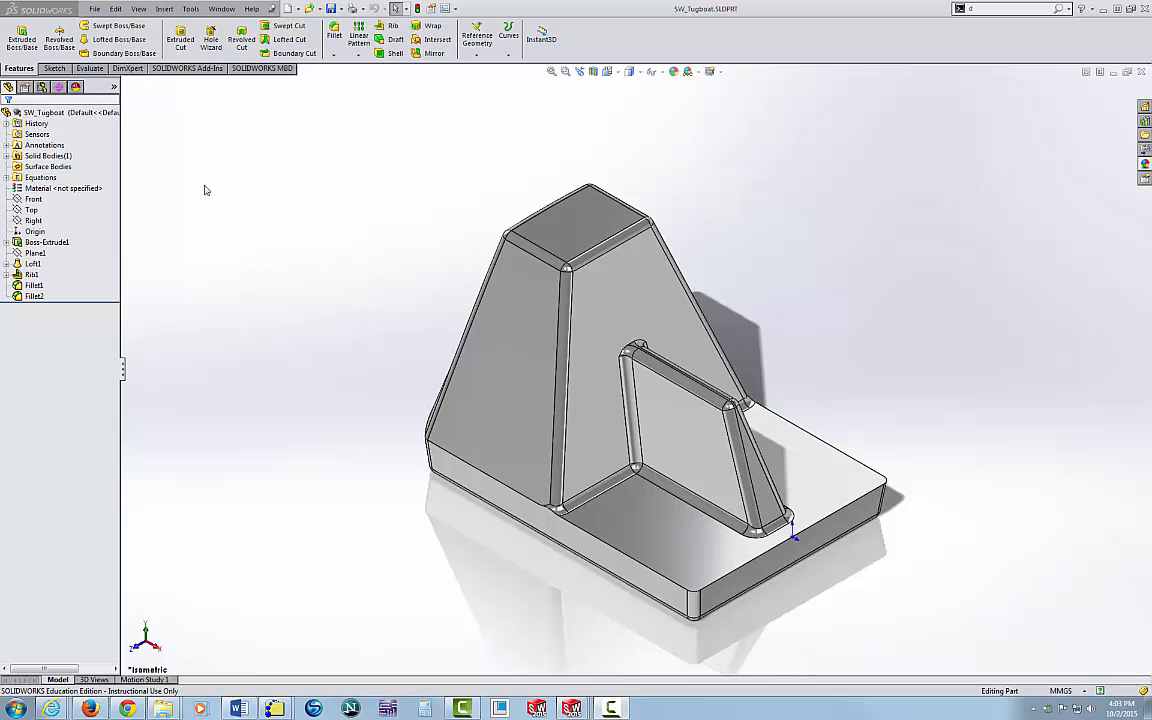
{"action": "mouse_move", "coordinate": [190, 9]}
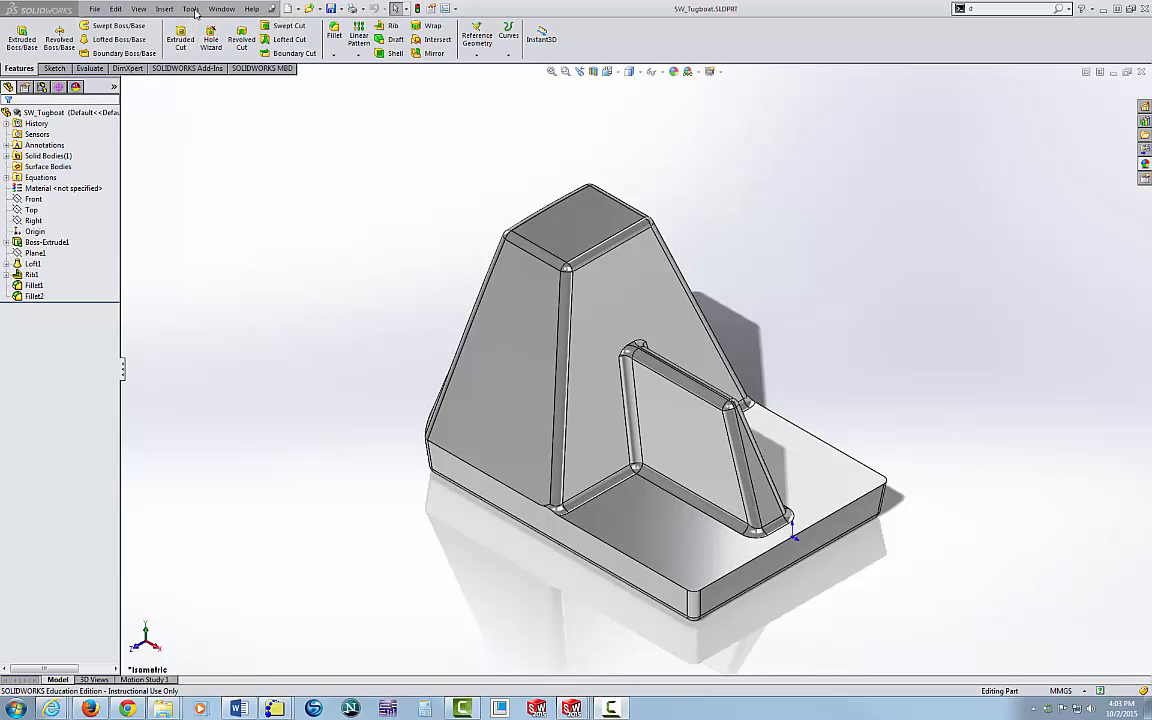
Show the Customize keyboard shortcut list at the View display commands such as Shaded With Edges.
{"action": "left_click", "coordinate": [190, 8]}
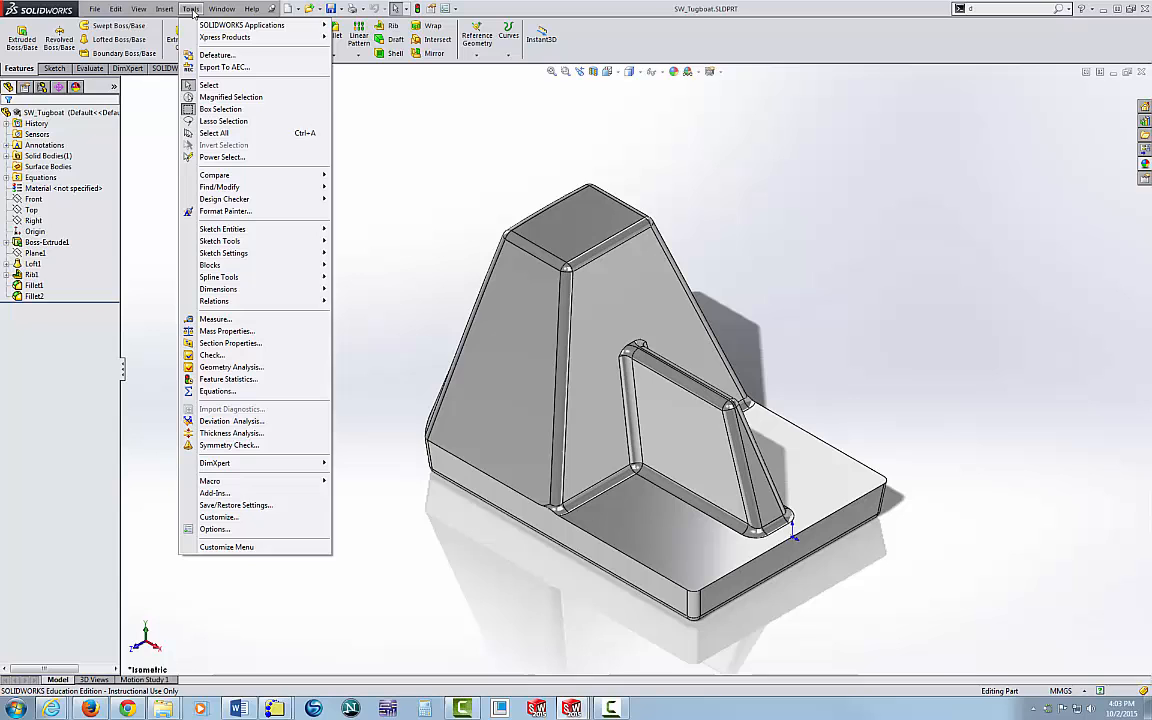
{"action": "left_click", "coordinate": [218, 517]}
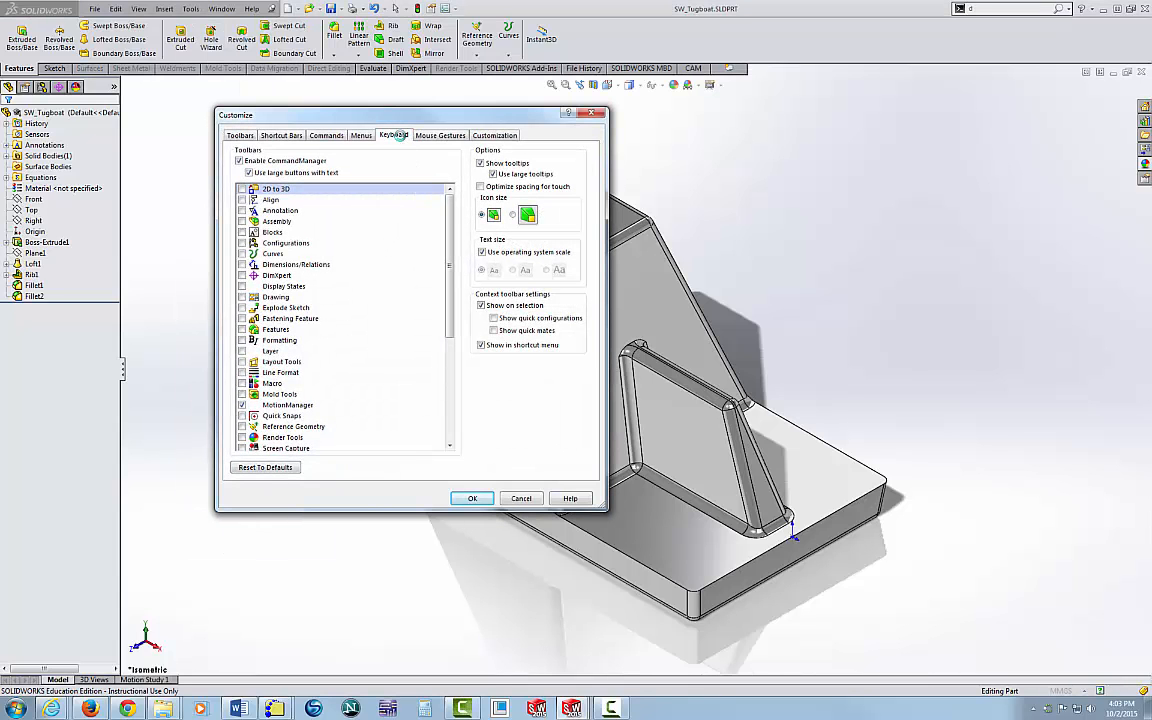
{"action": "left_click", "coordinate": [393, 135]}
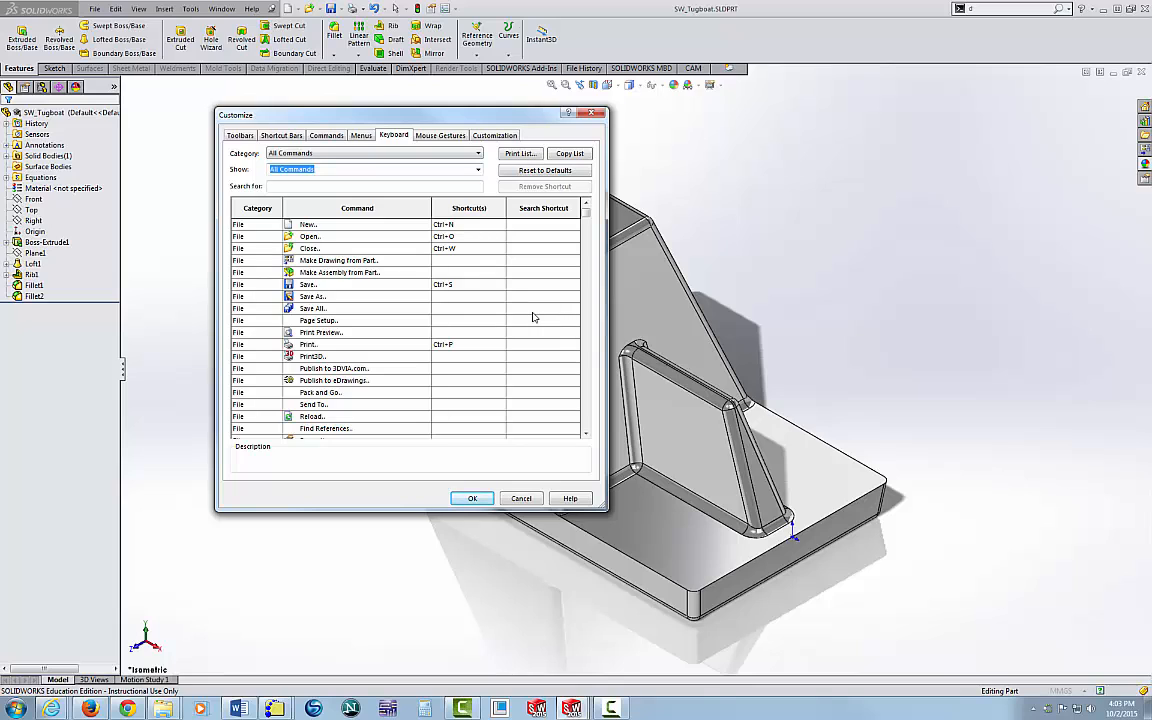
{"action": "scroll", "scroll_direction": "down", "scroll_amount": 3}
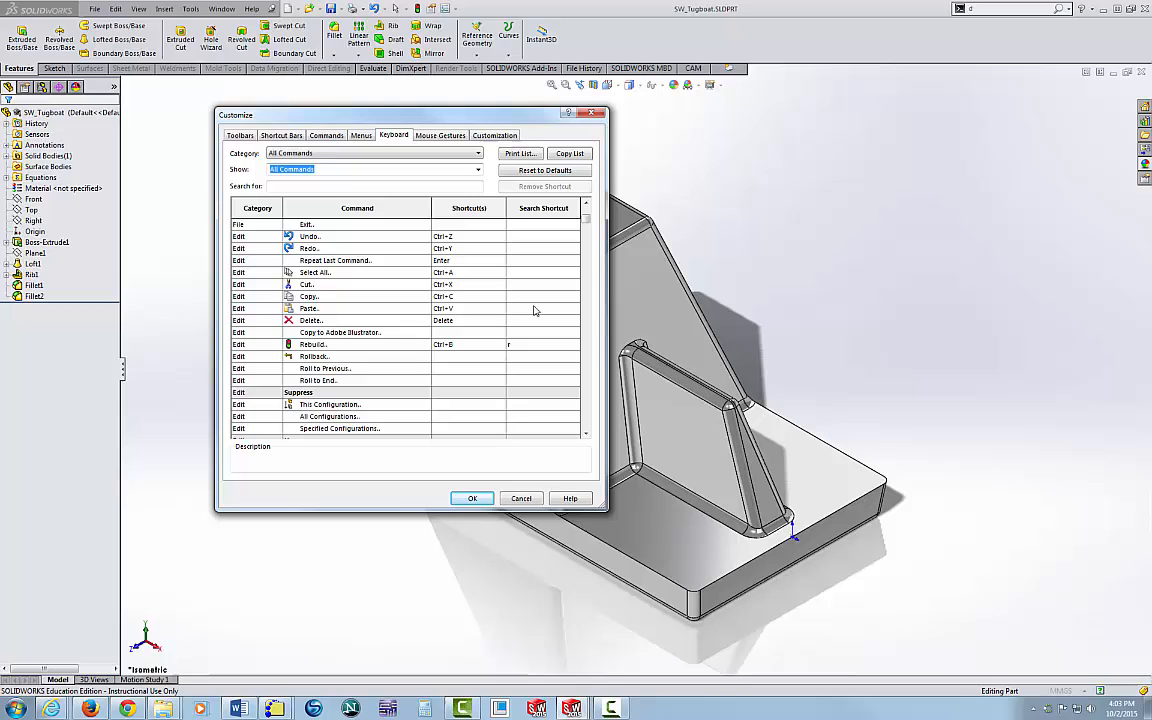
{"action": "scroll", "scroll_direction": "down", "scroll_amount": 3}
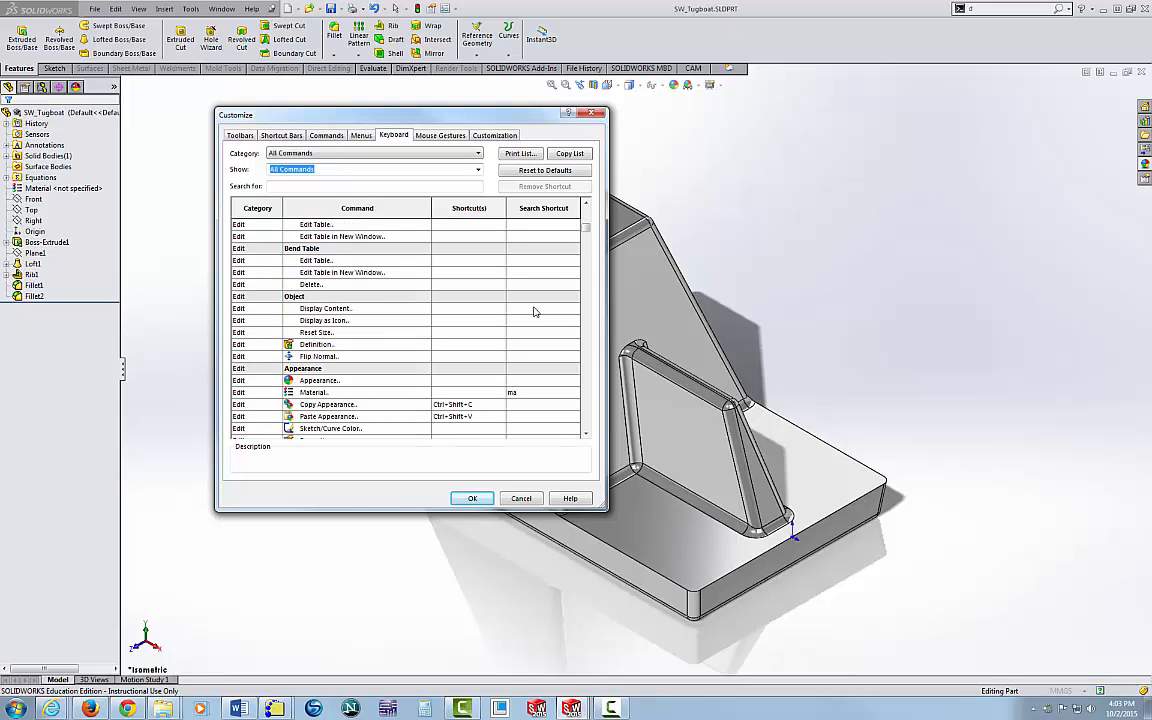
{"action": "scroll", "scroll_direction": "down", "scroll_amount": 3}
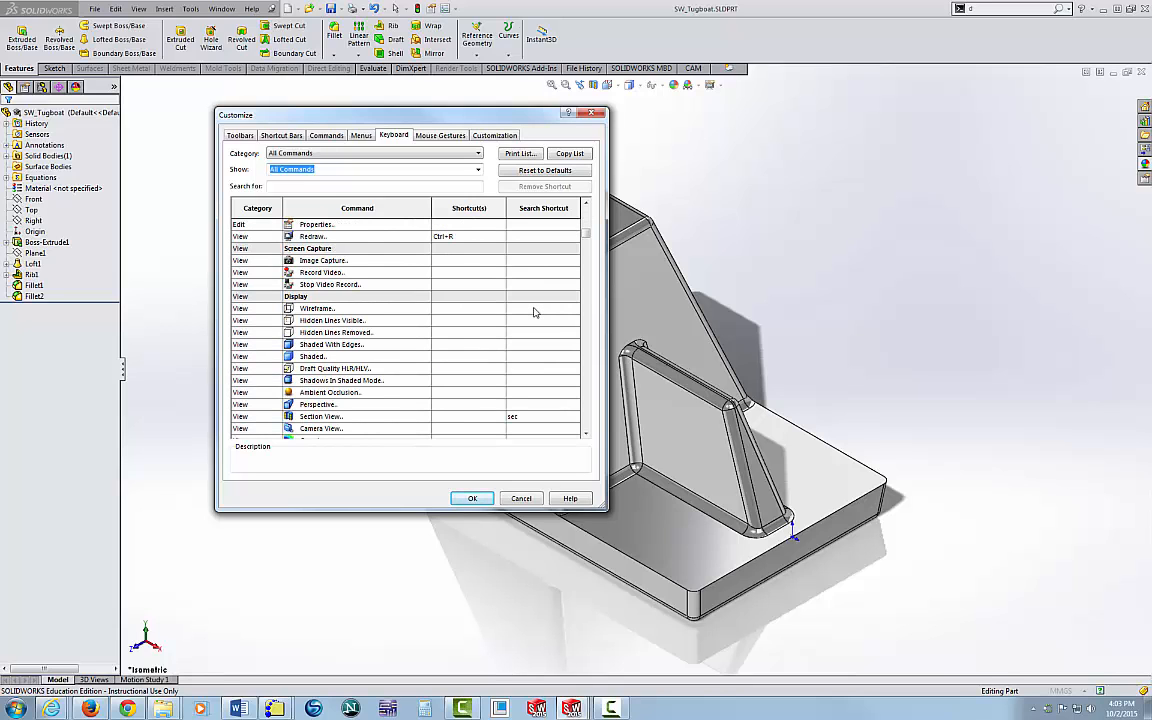
{"action": "scroll", "scroll_direction": "down", "scroll_amount": 3}
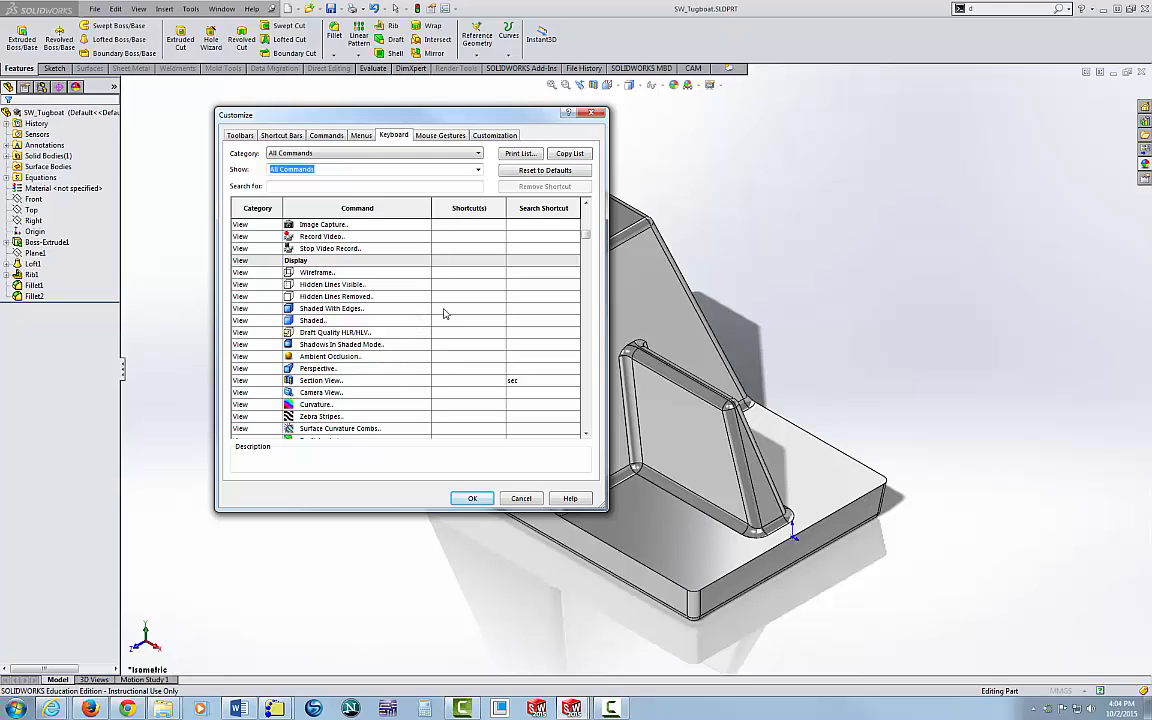
Assign X to Shaded With Edges and H to Hidden Lines Visible.
{"action": "left_click", "coordinate": [357, 308]}
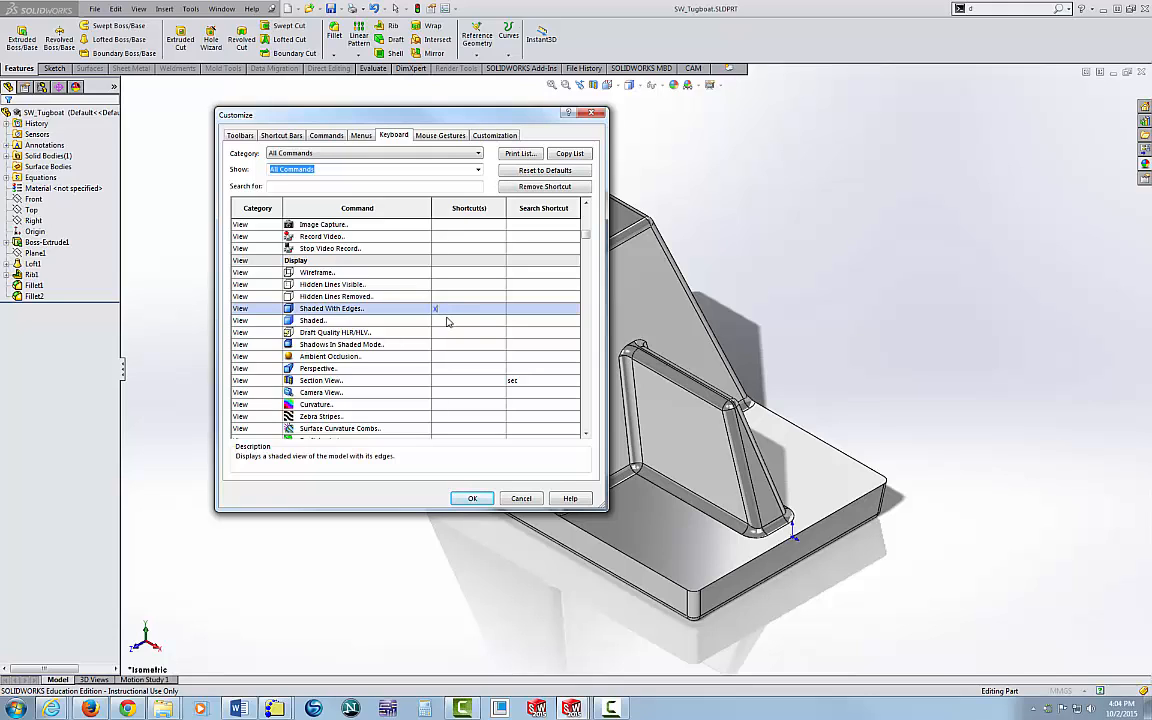
{"action": "mouse_move", "coordinate": [439, 333]}
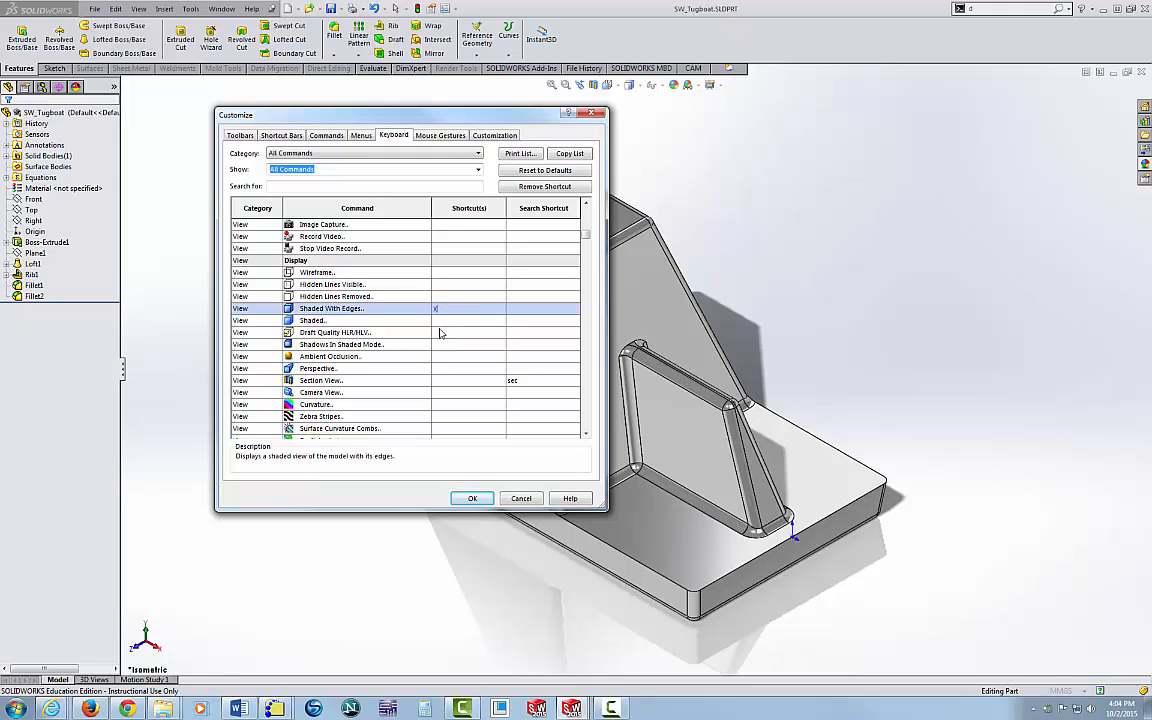
{"action": "mouse_move", "coordinate": [430, 295]}
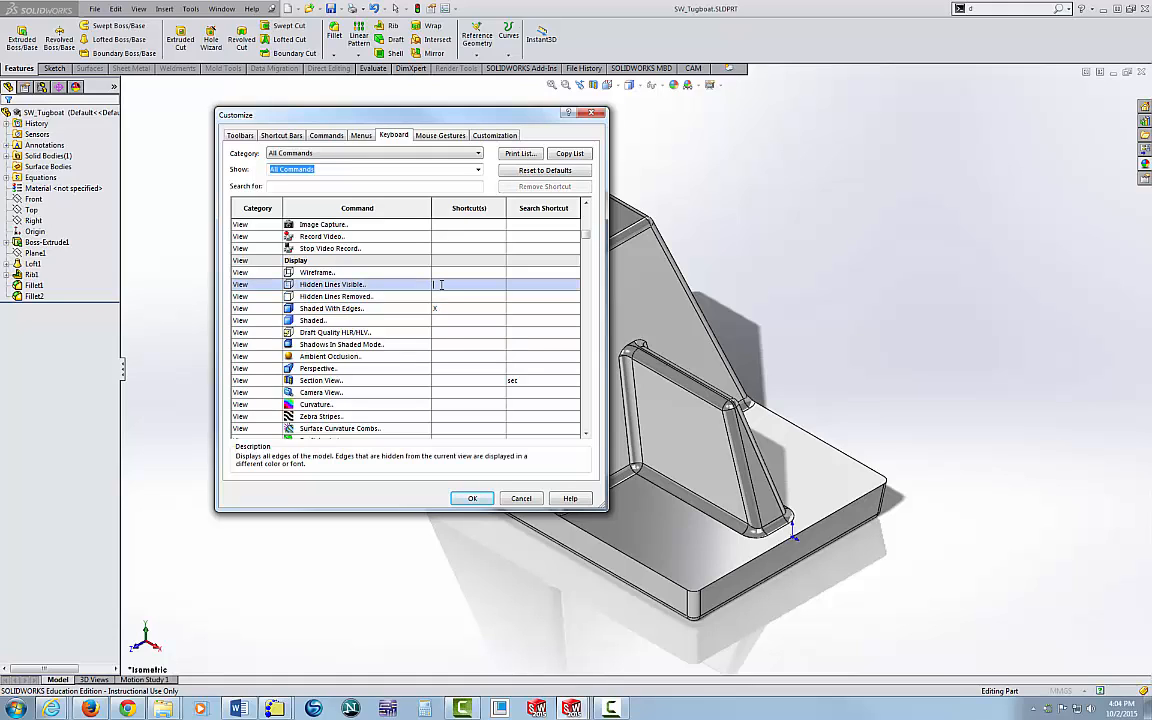
{"action": "type", "text": "H"}
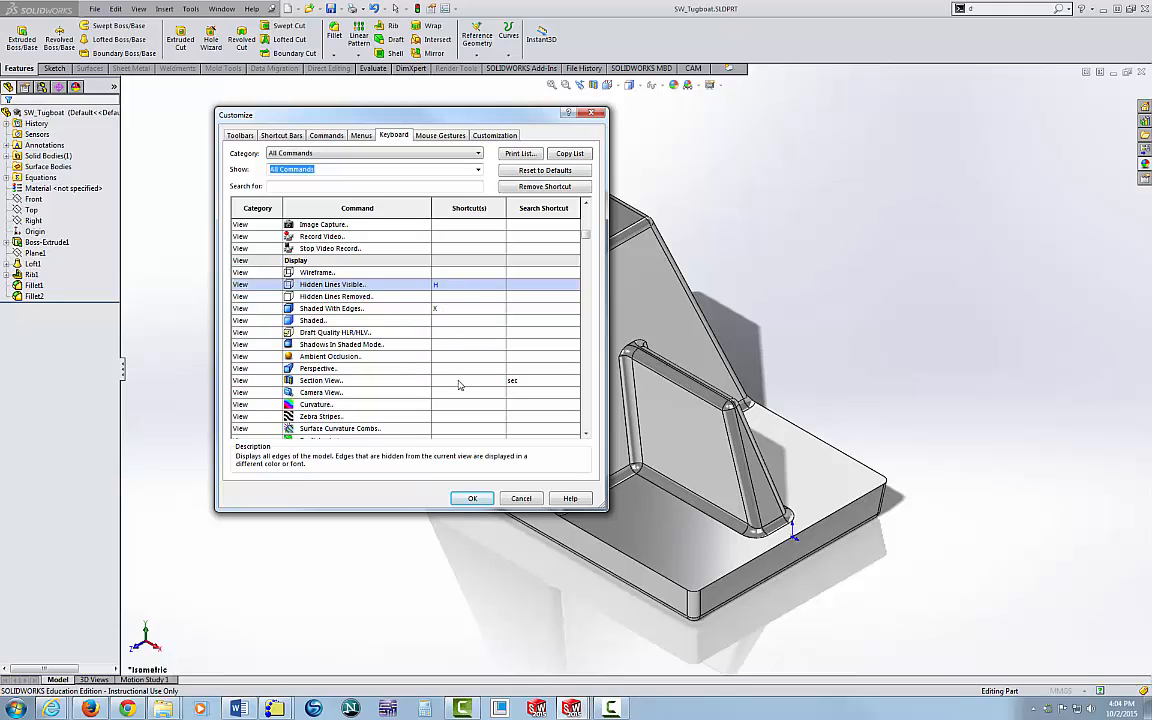
{"action": "mouse_move", "coordinate": [463, 348]}
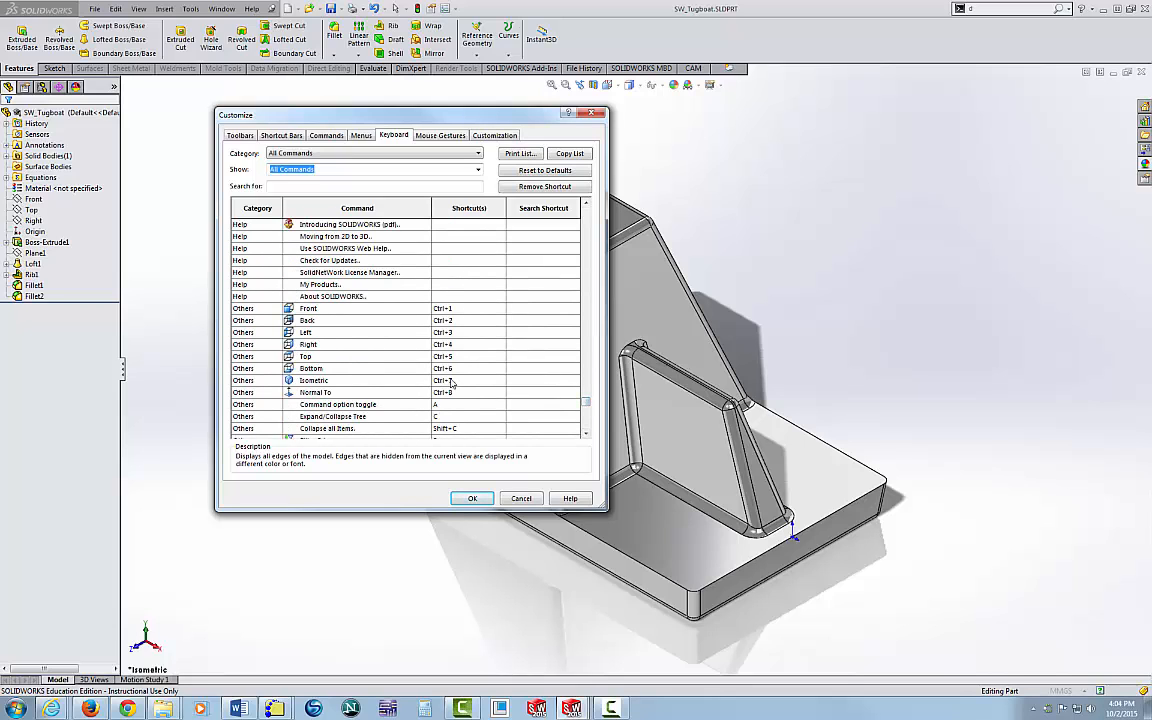
Append D to Isometric (keeping Ctrl+7) and N to Normal To (keeping Ctrl+8).
{"action": "left_click", "coordinate": [357, 380]}
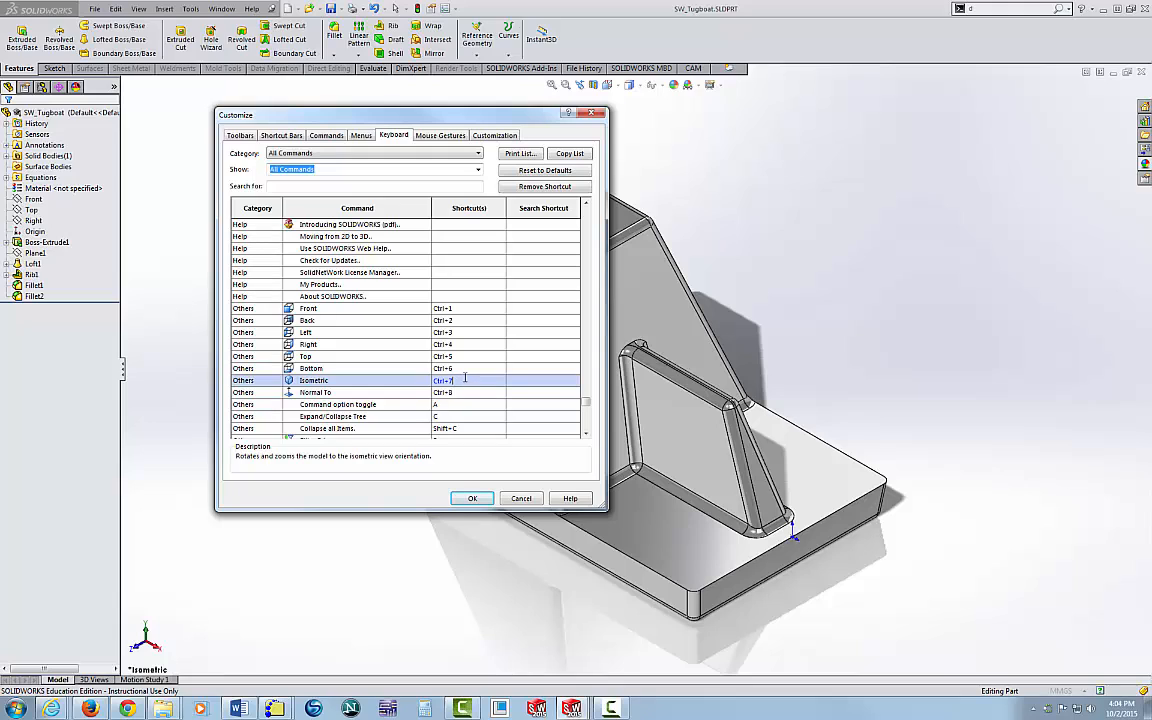
{"action": "type", "text": ",D"}
{"action": "left_click", "coordinate": [468, 392]}
{"action": "type", "text": ",N"}
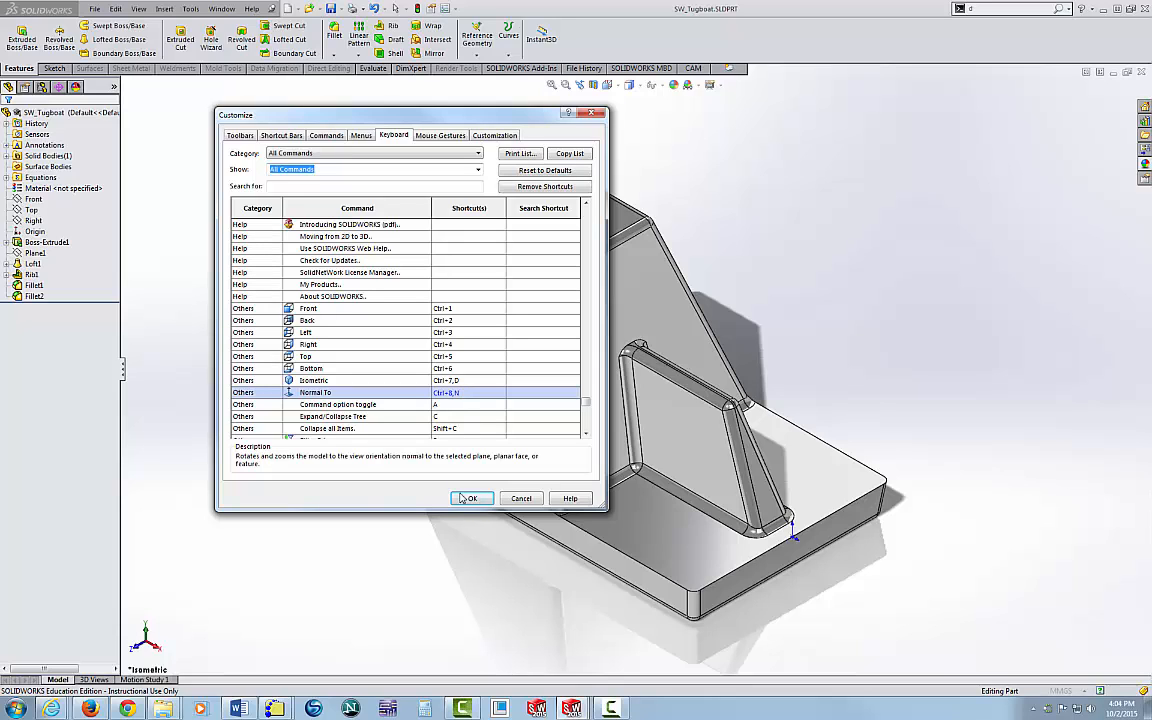
Confirm the Customize dialog with OK, applying the new shortcuts and returning to the tugboat part.
{"action": "left_click", "coordinate": [470, 498]}
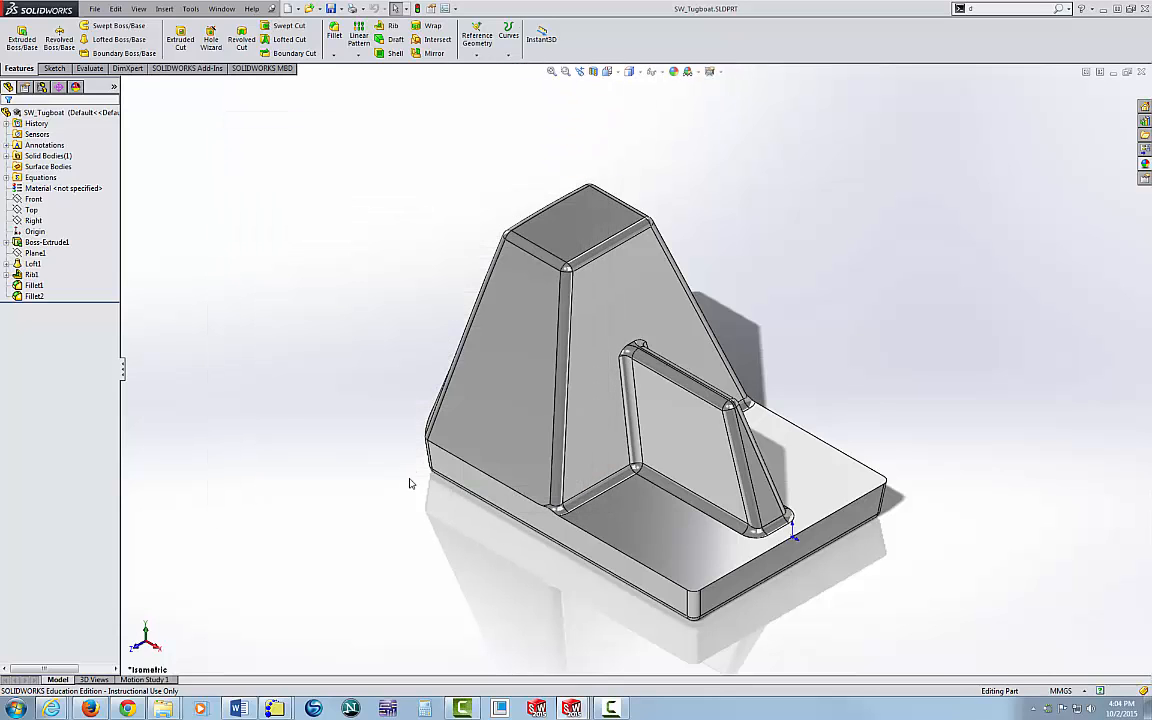
{"action": "mouse_move", "coordinate": [365, 396]}
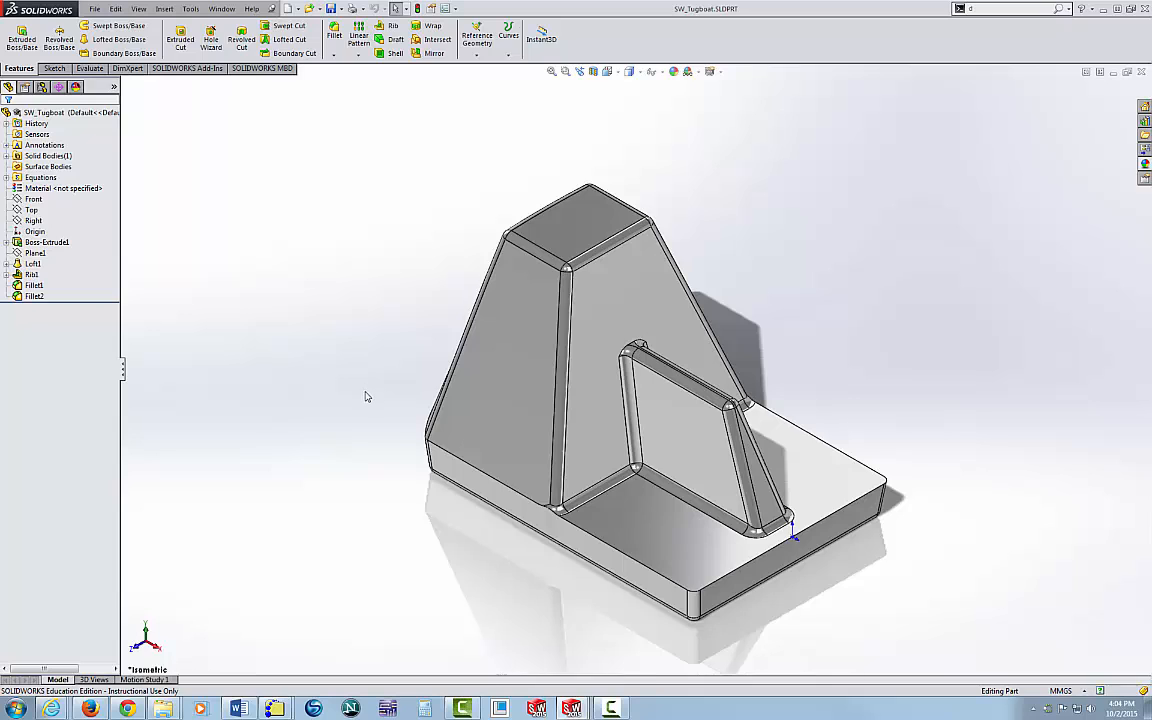